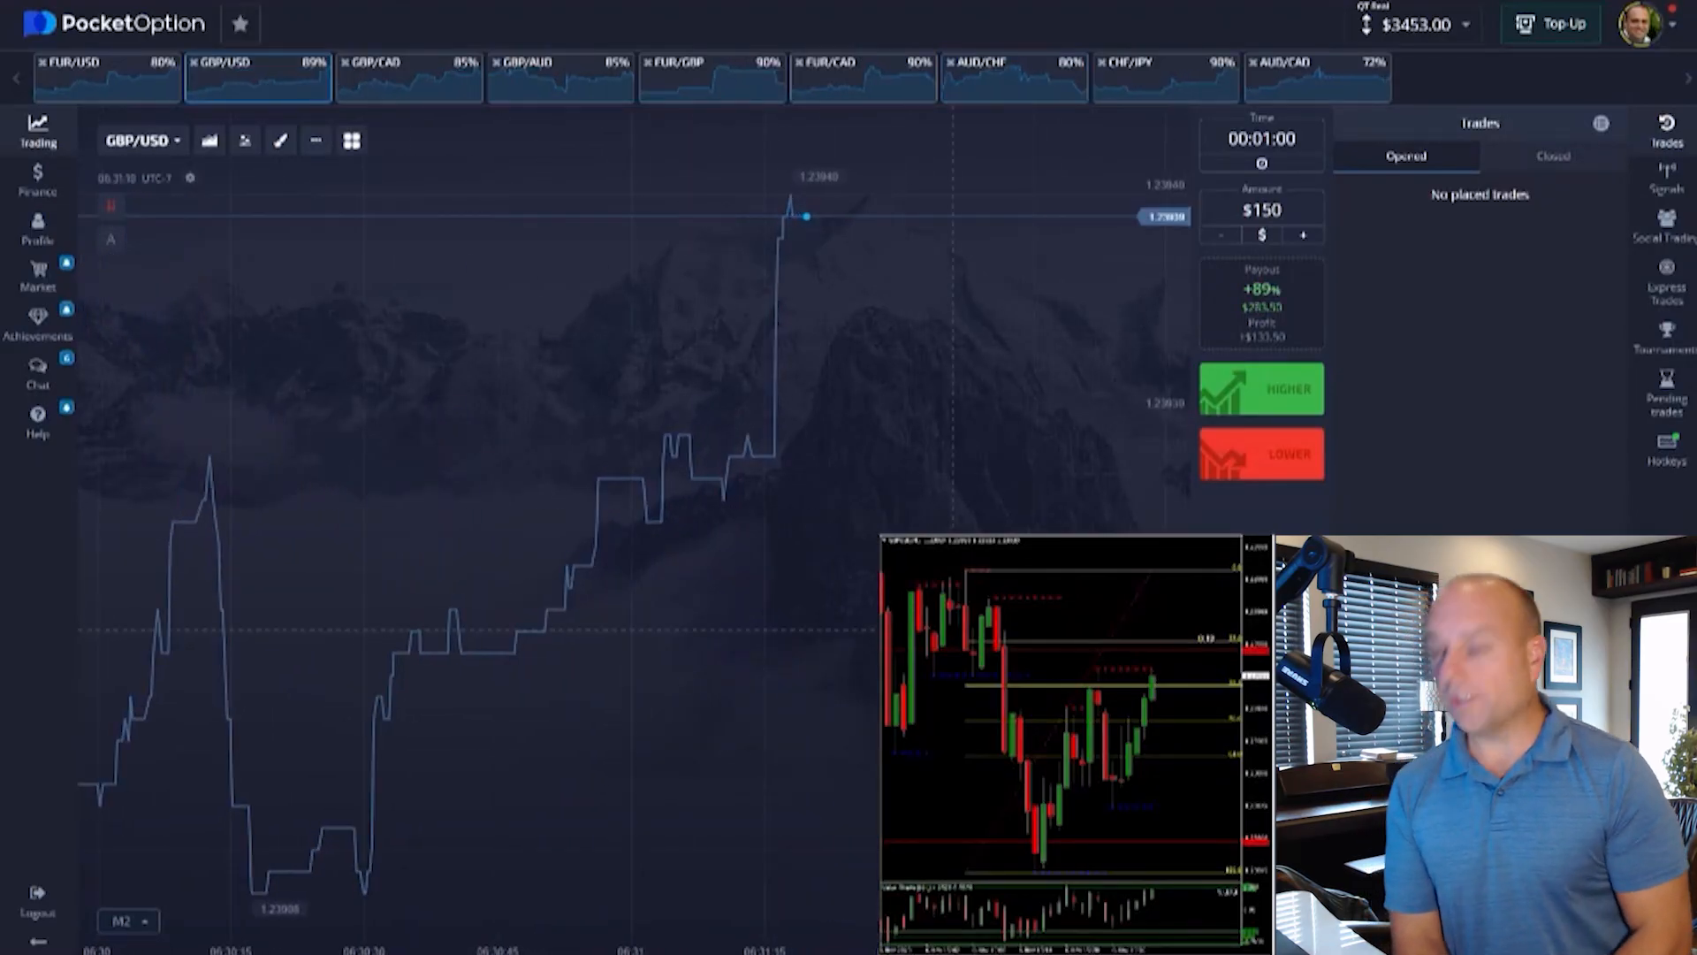
# Place a $150 LOWER trade on GBP/USD and let it expire in profit.
pyautogui.click(1263, 454)
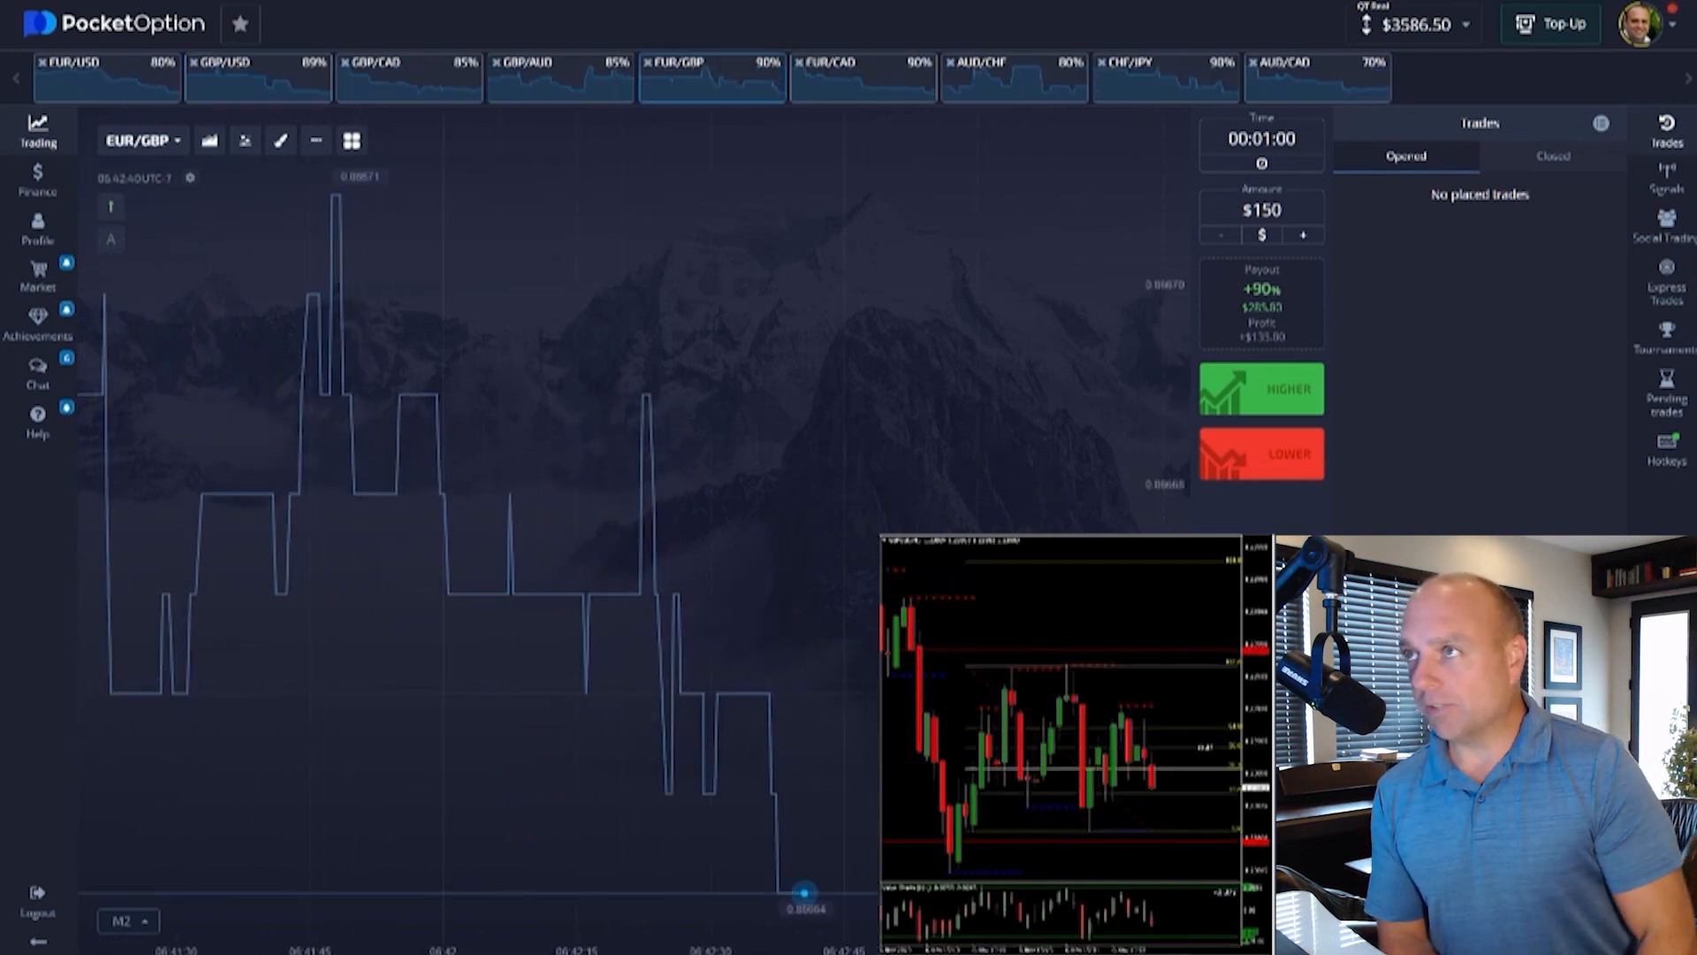
# Win a $150 HIGHER trade on EUR/USD, then open a $150 LOWER trade on GBP/CAD.
pyautogui.click(106, 76)
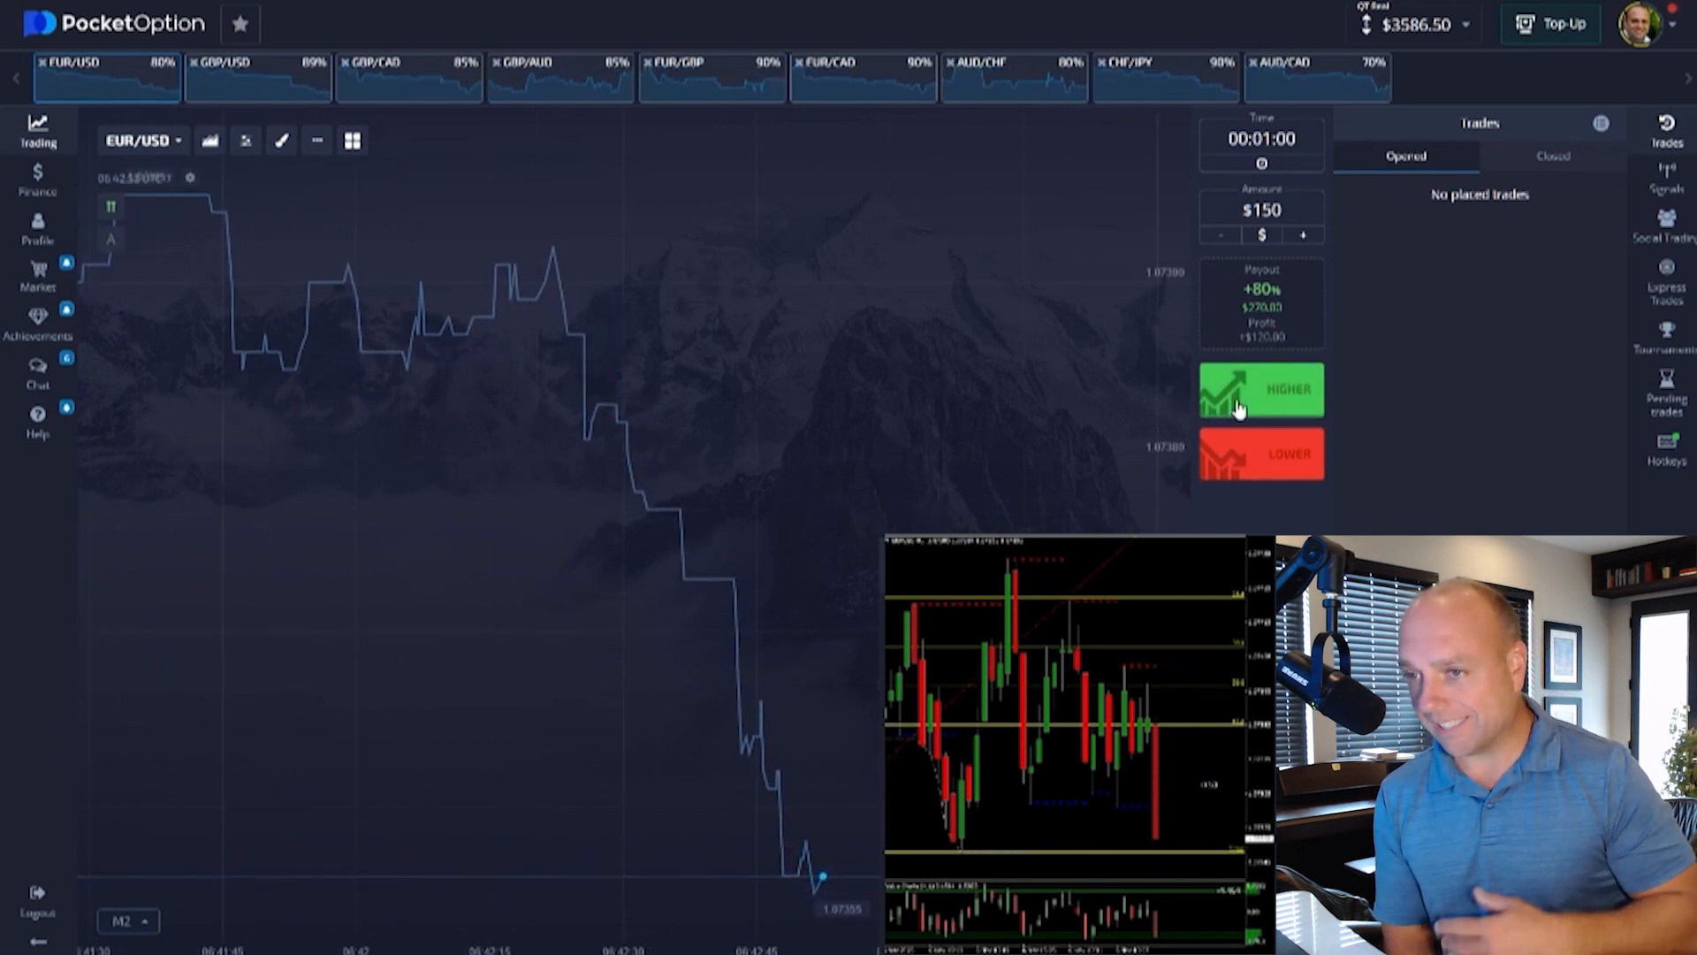
pyautogui.click(1261, 389)
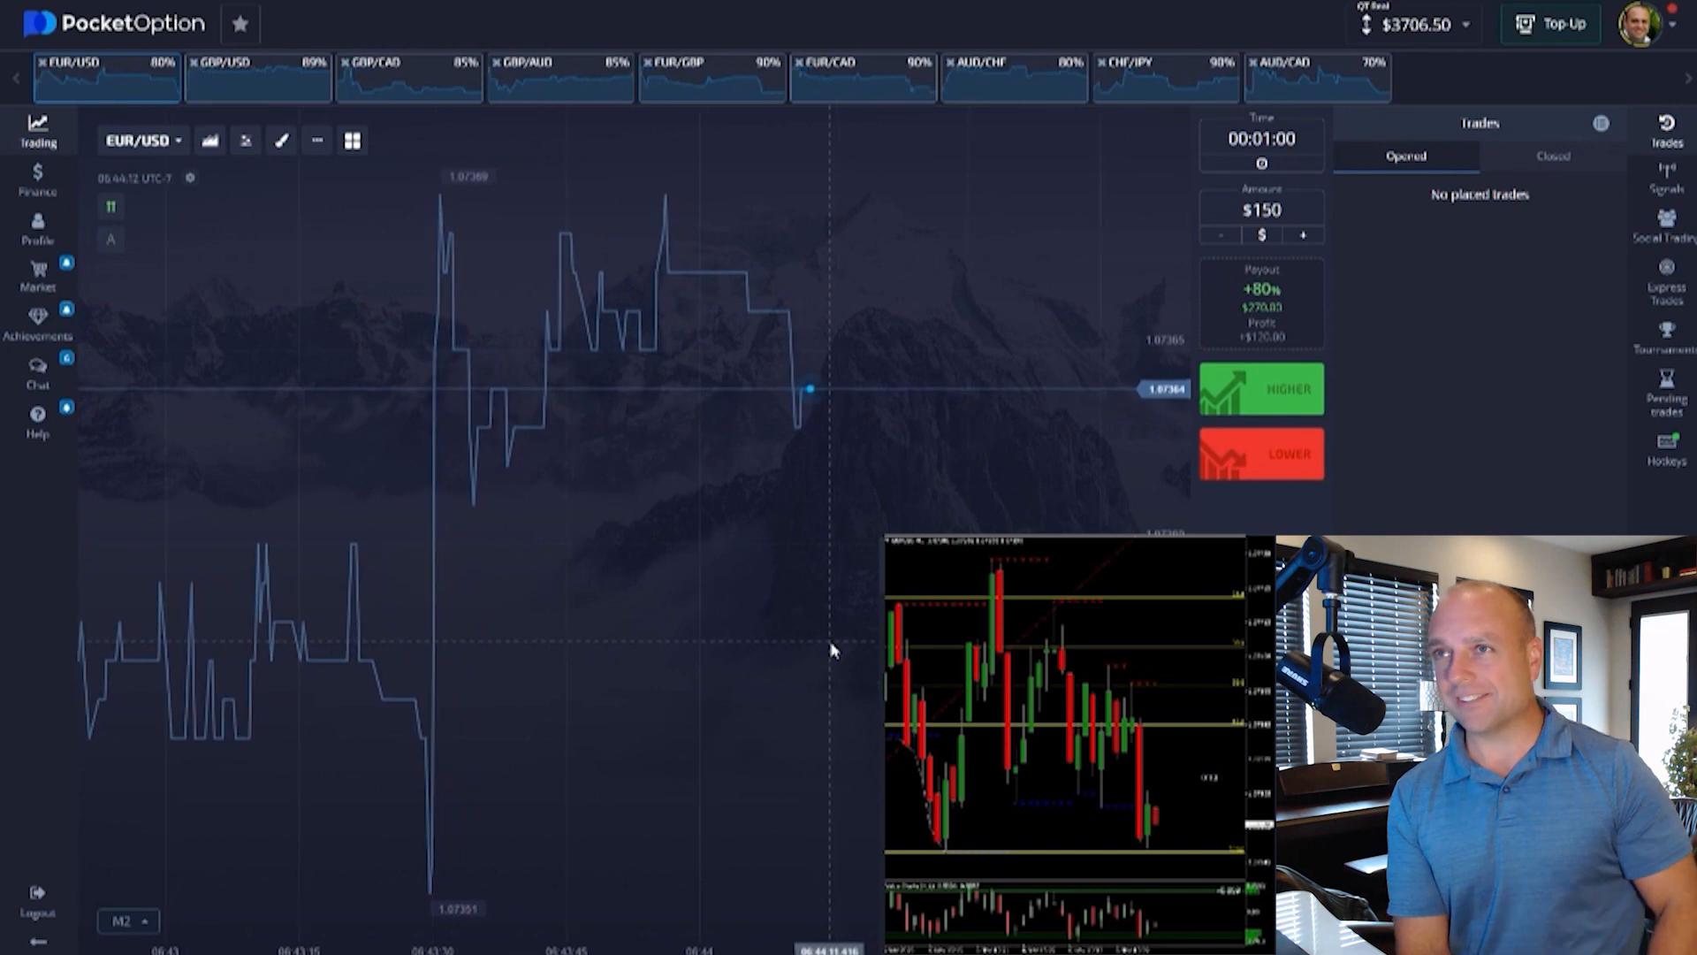
pyautogui.click(409, 76)
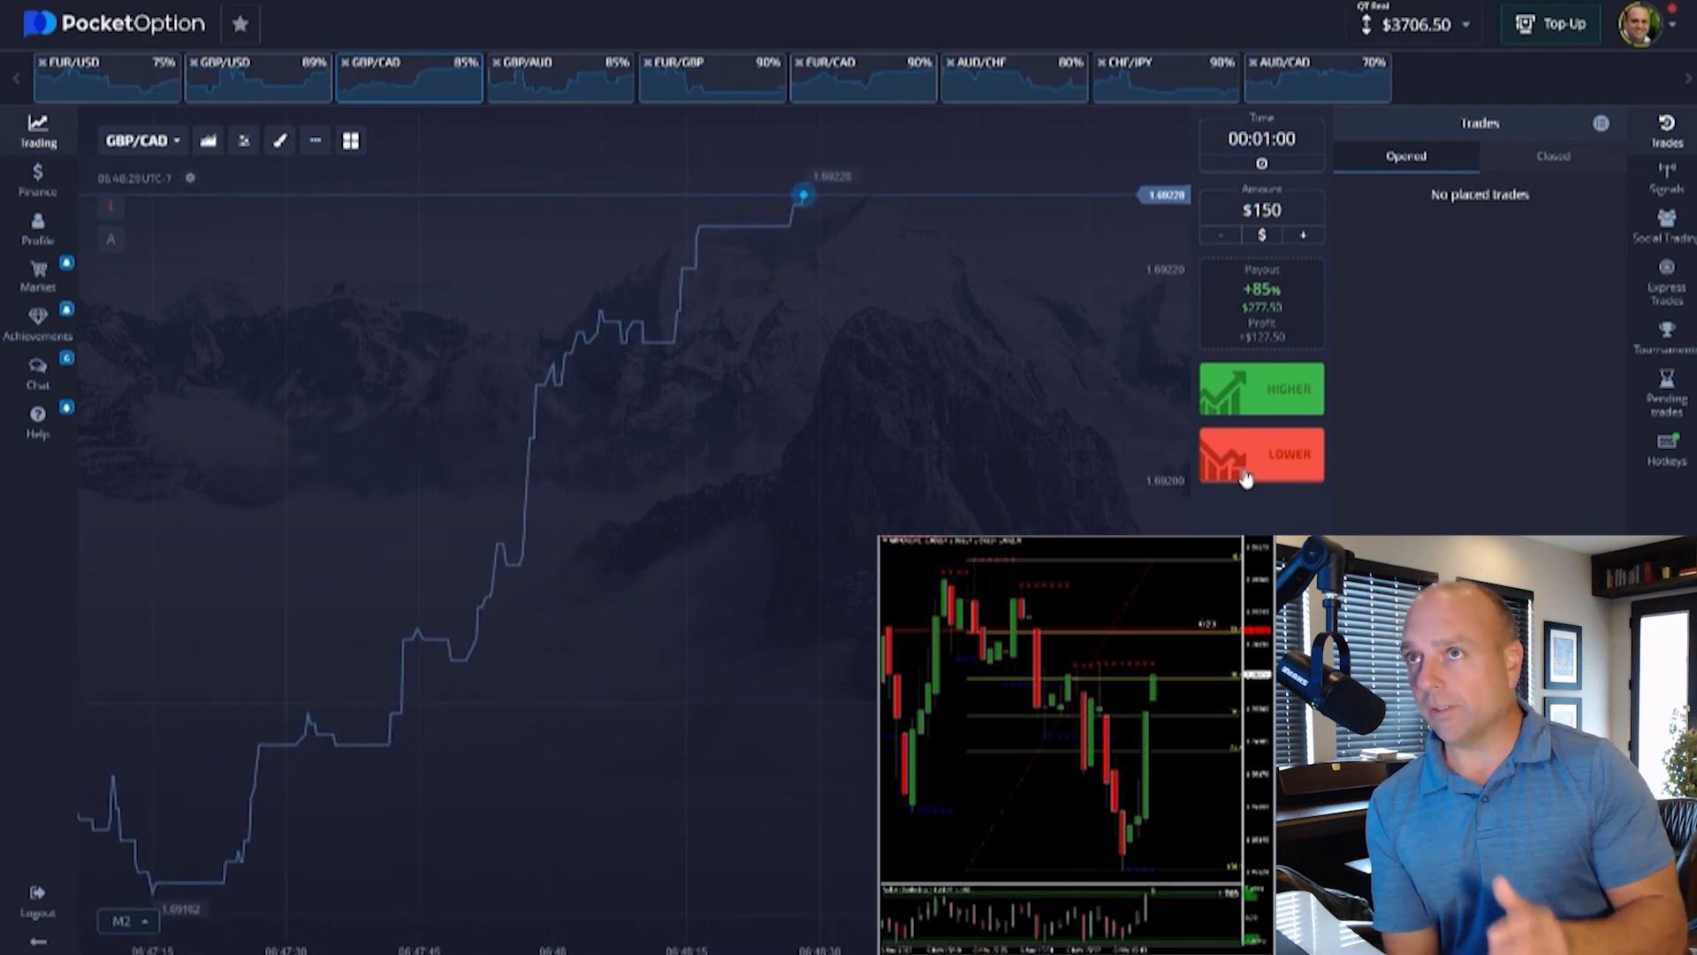
pyautogui.click(1261, 453)
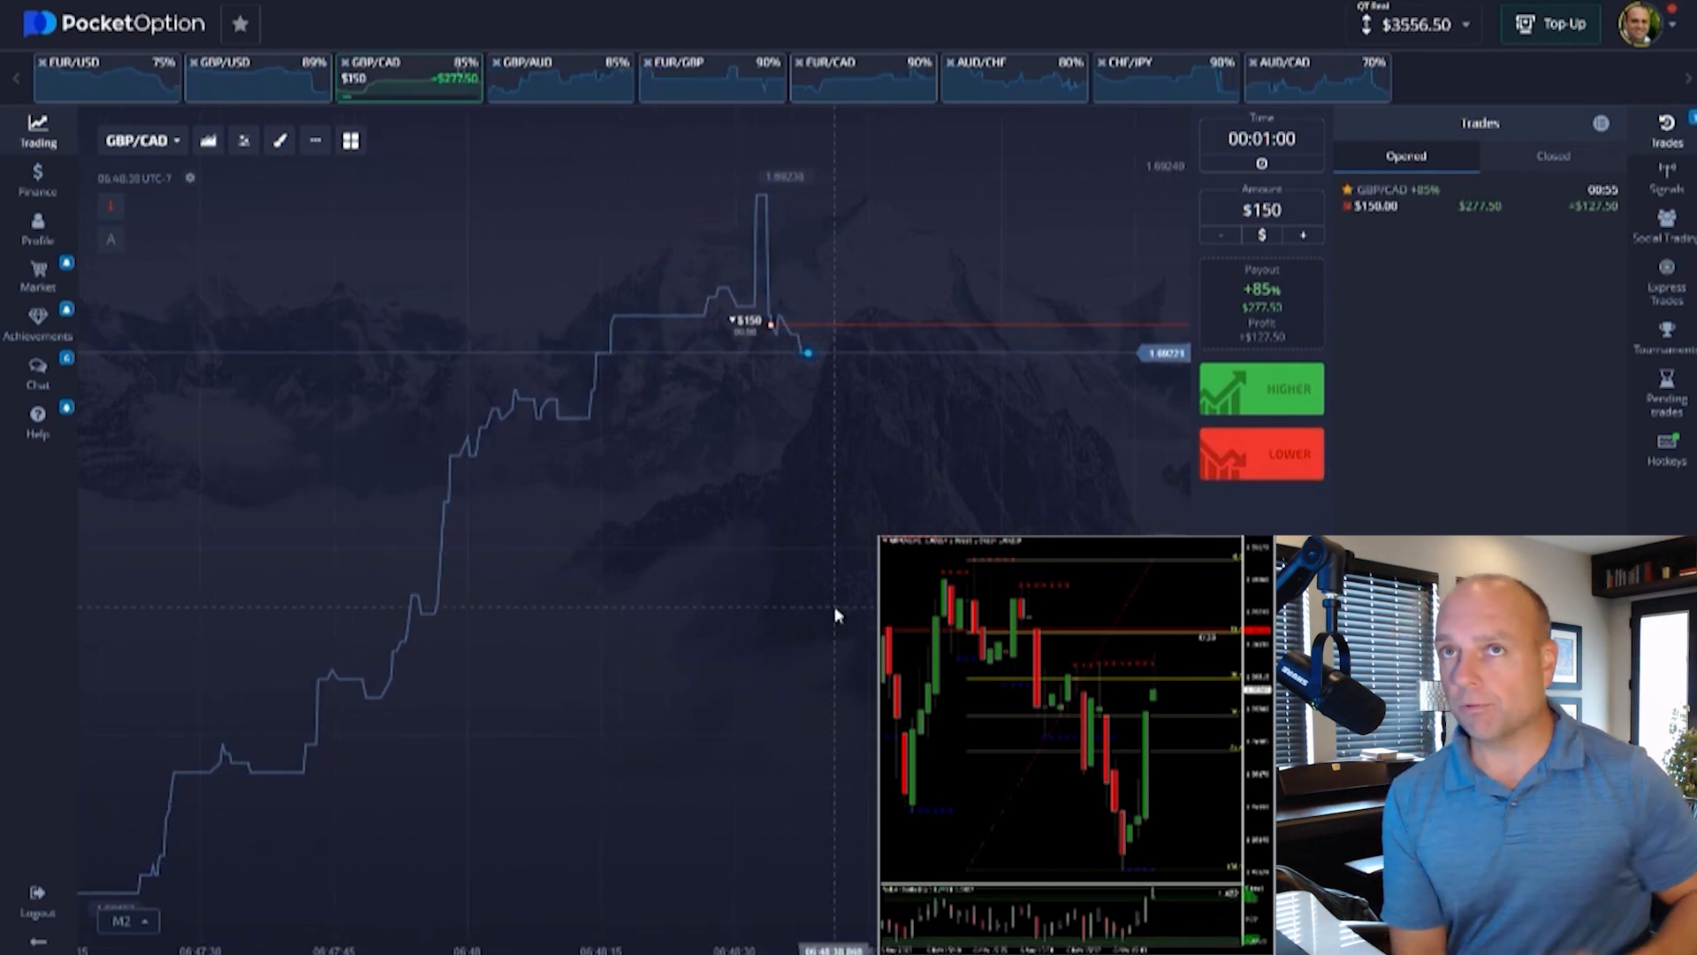
# Switch the chart to EUR/CAD after the GBP/CAD trade closes in profit.
pyautogui.click(1479, 206)
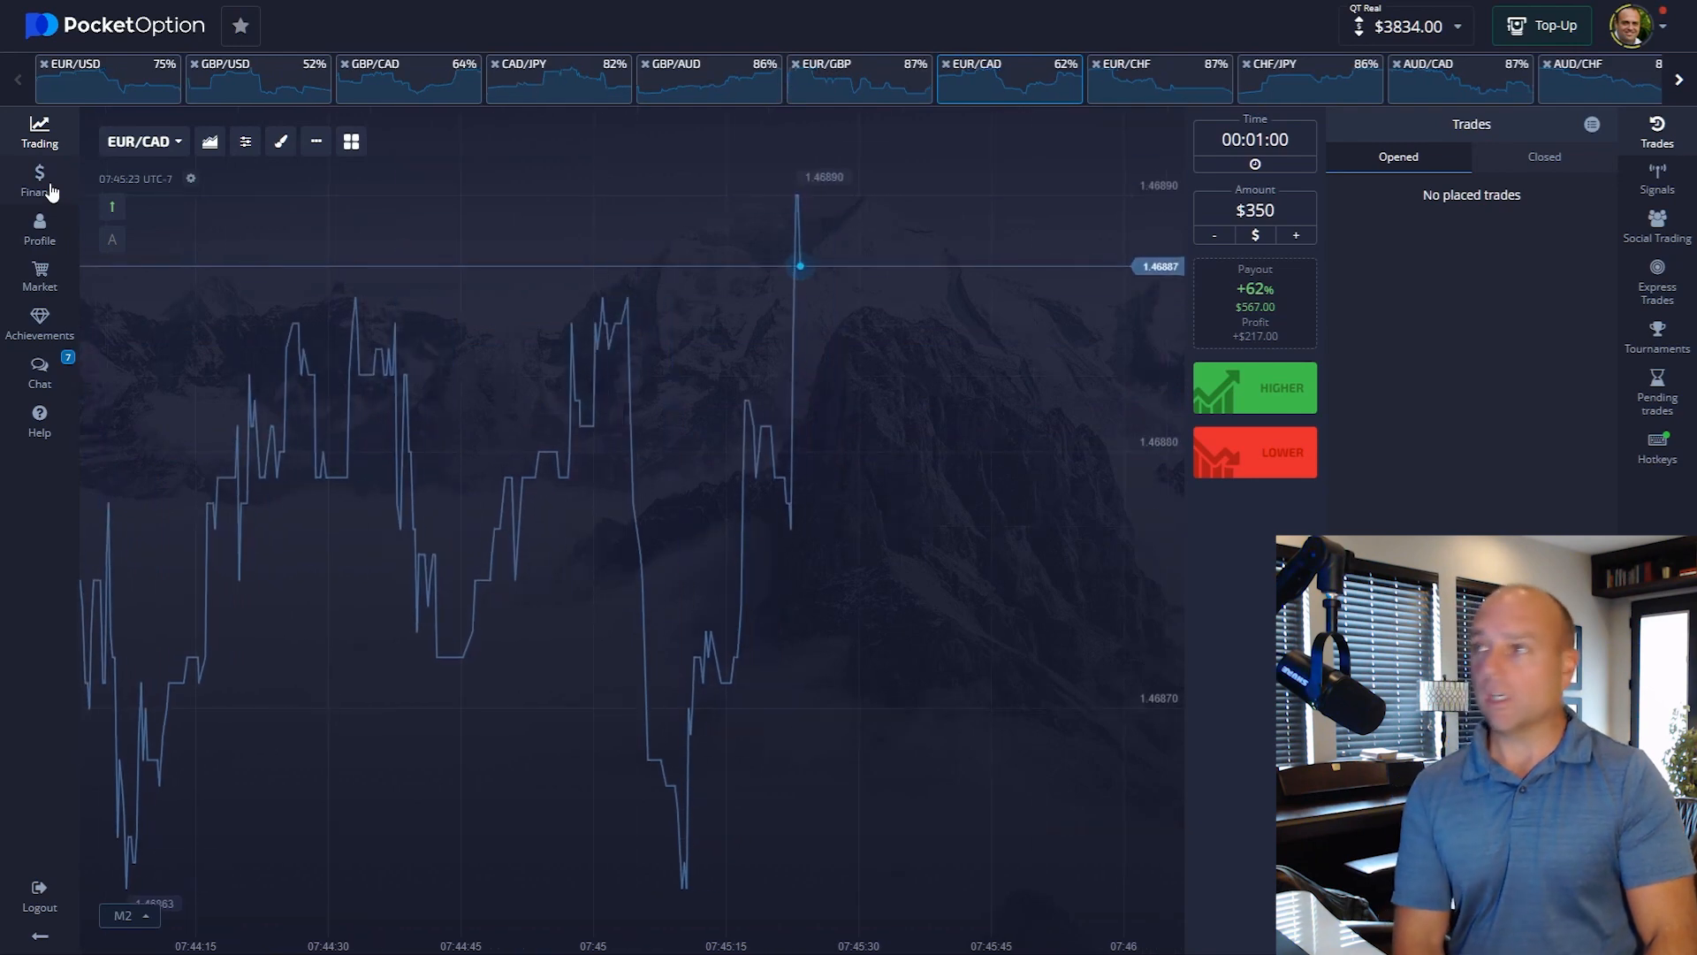
# Go to Finance and choose Withdrawal to reach the withdrawal form with $3,834 free balance.
pyautogui.click(39, 180)
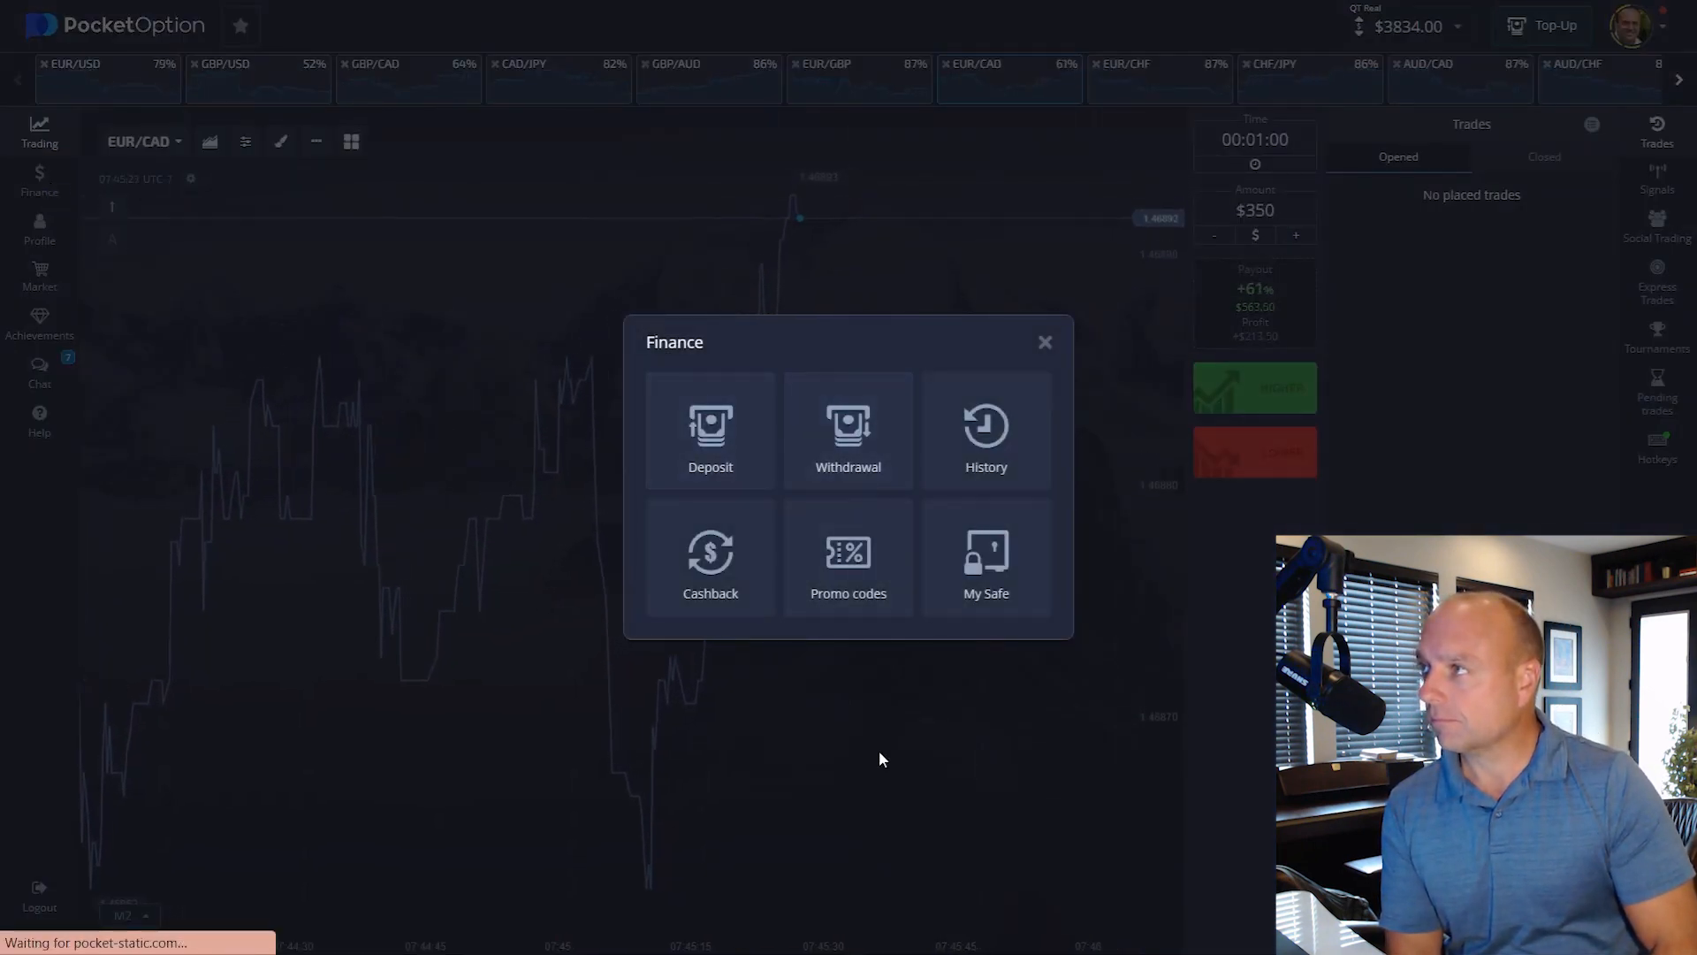
pyautogui.click(847, 431)
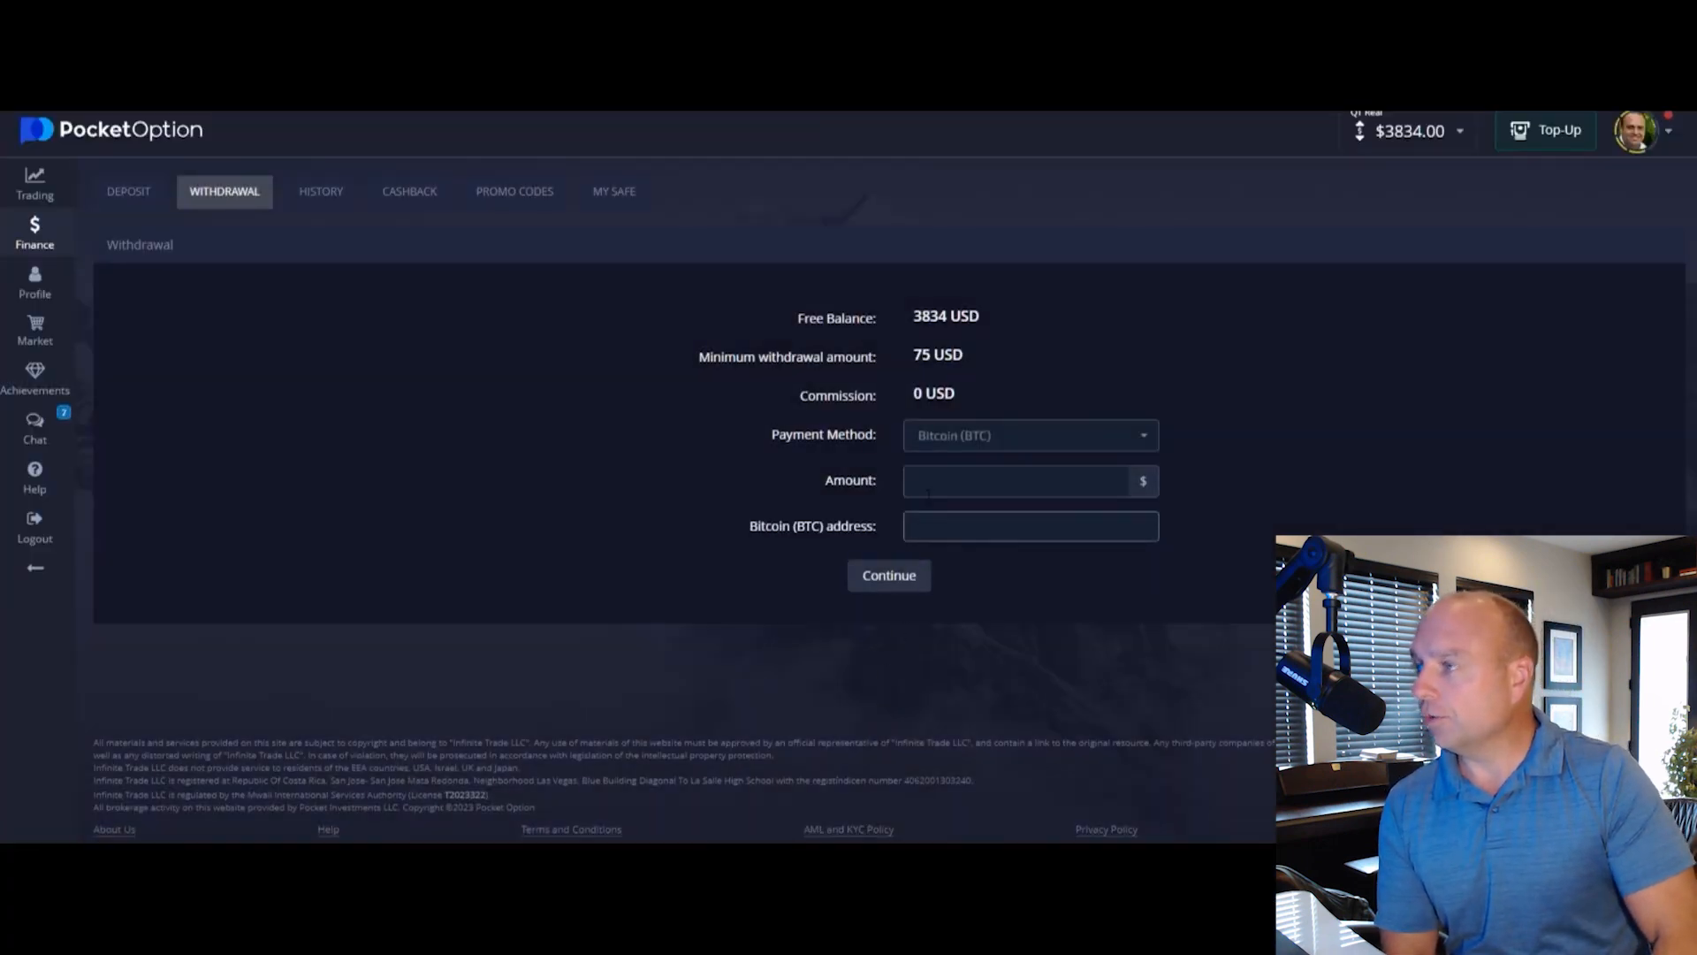
# Enter 250 as the amount with the Bitcoin address and submit the withdrawal request.
pyautogui.write('2')
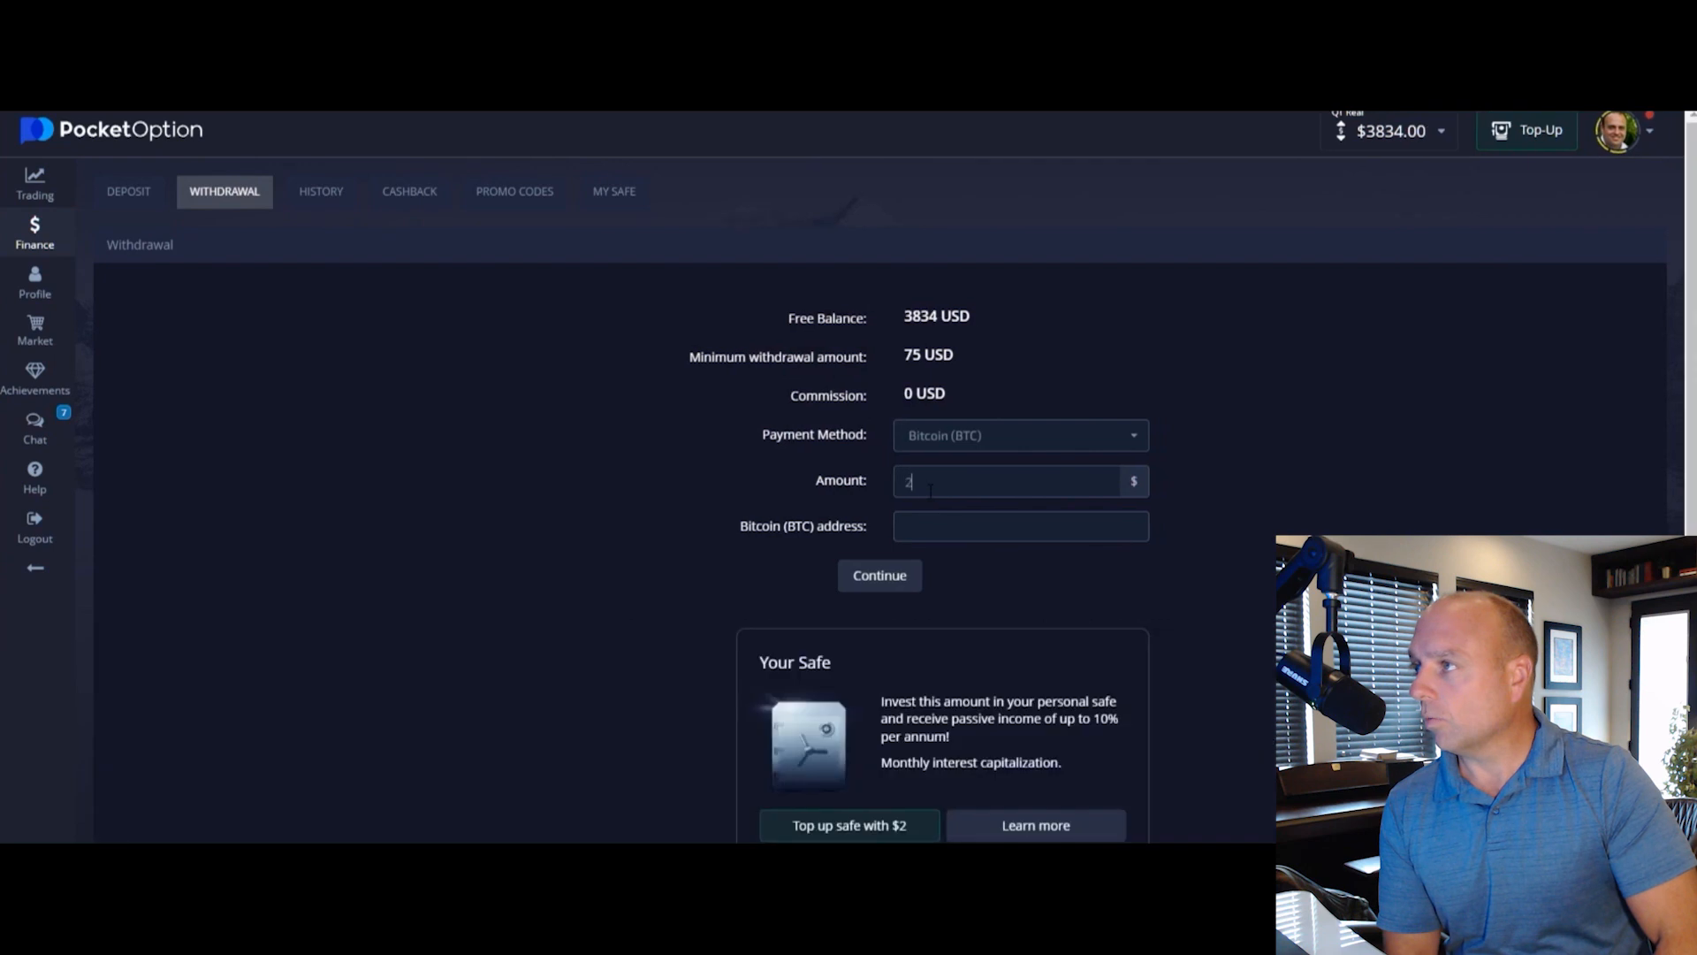
pyautogui.write('50')
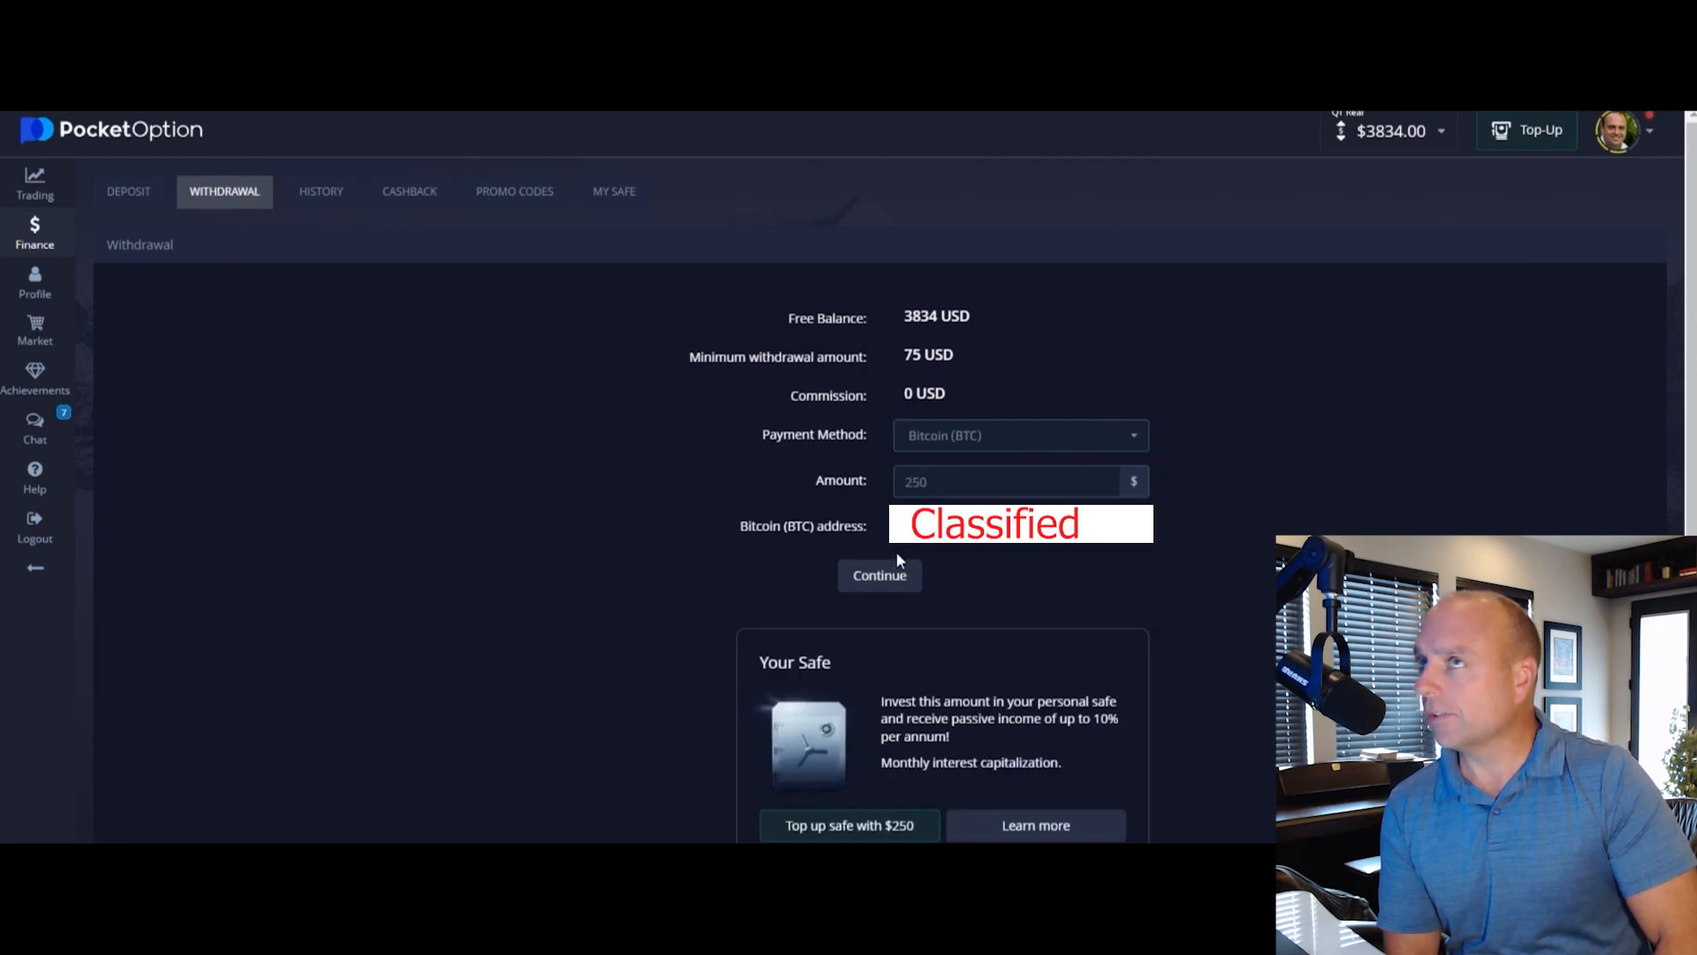
pyautogui.click(878, 575)
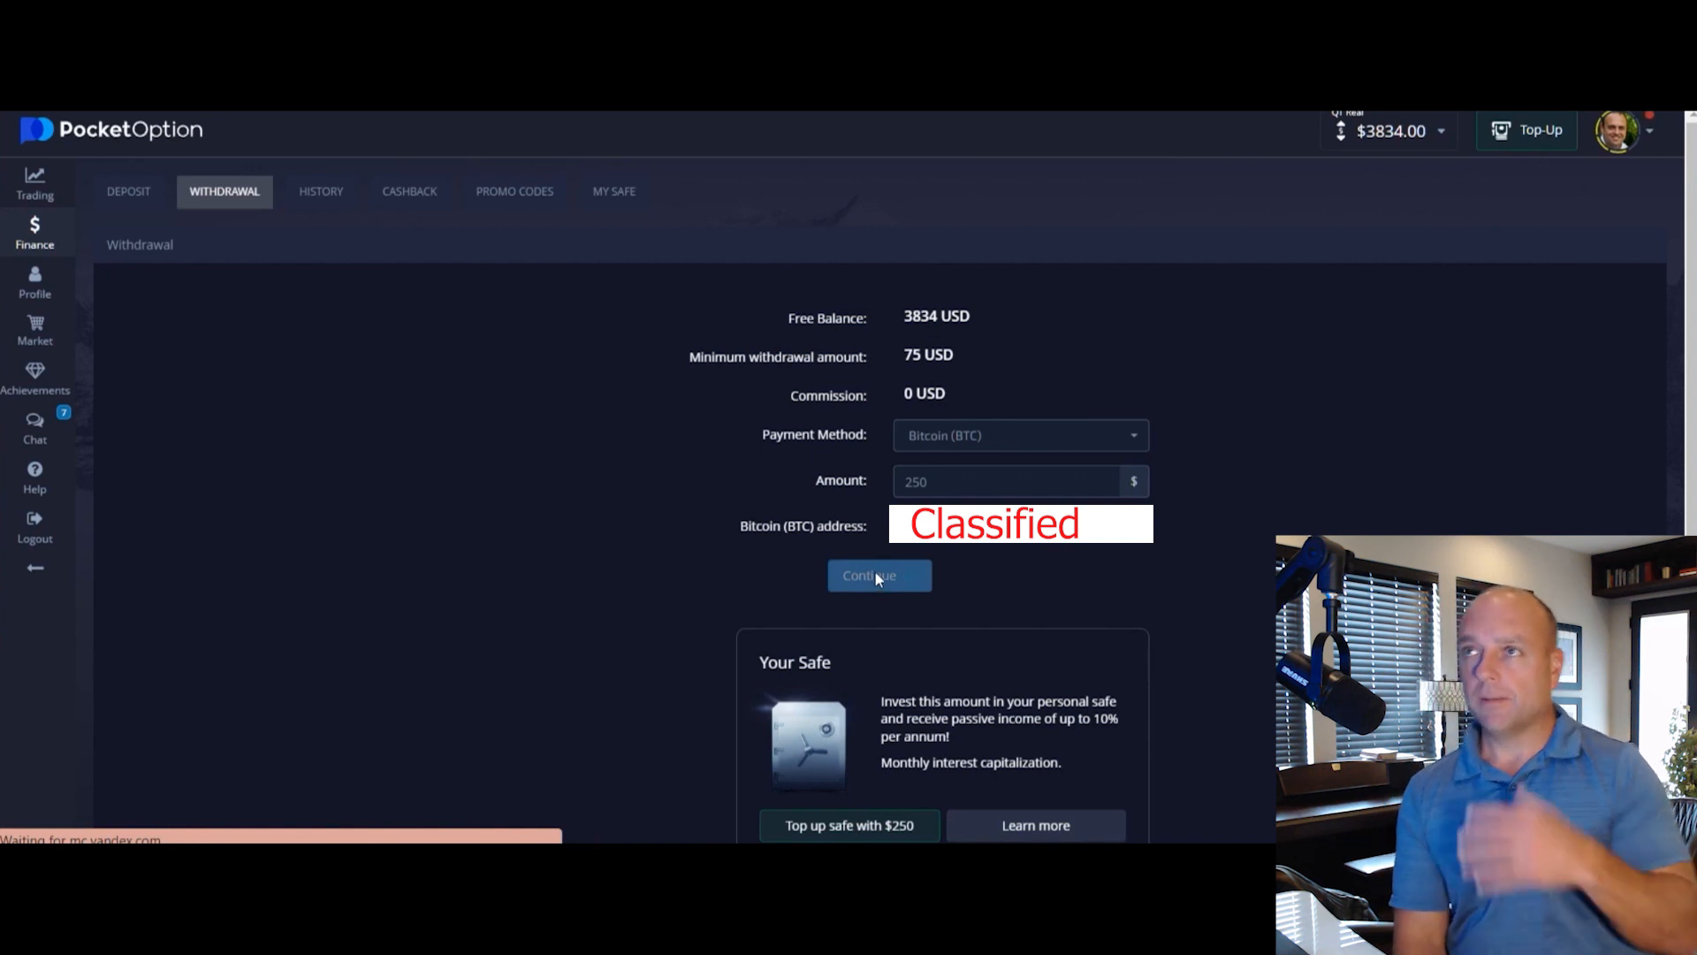
pyautogui.click(879, 575)
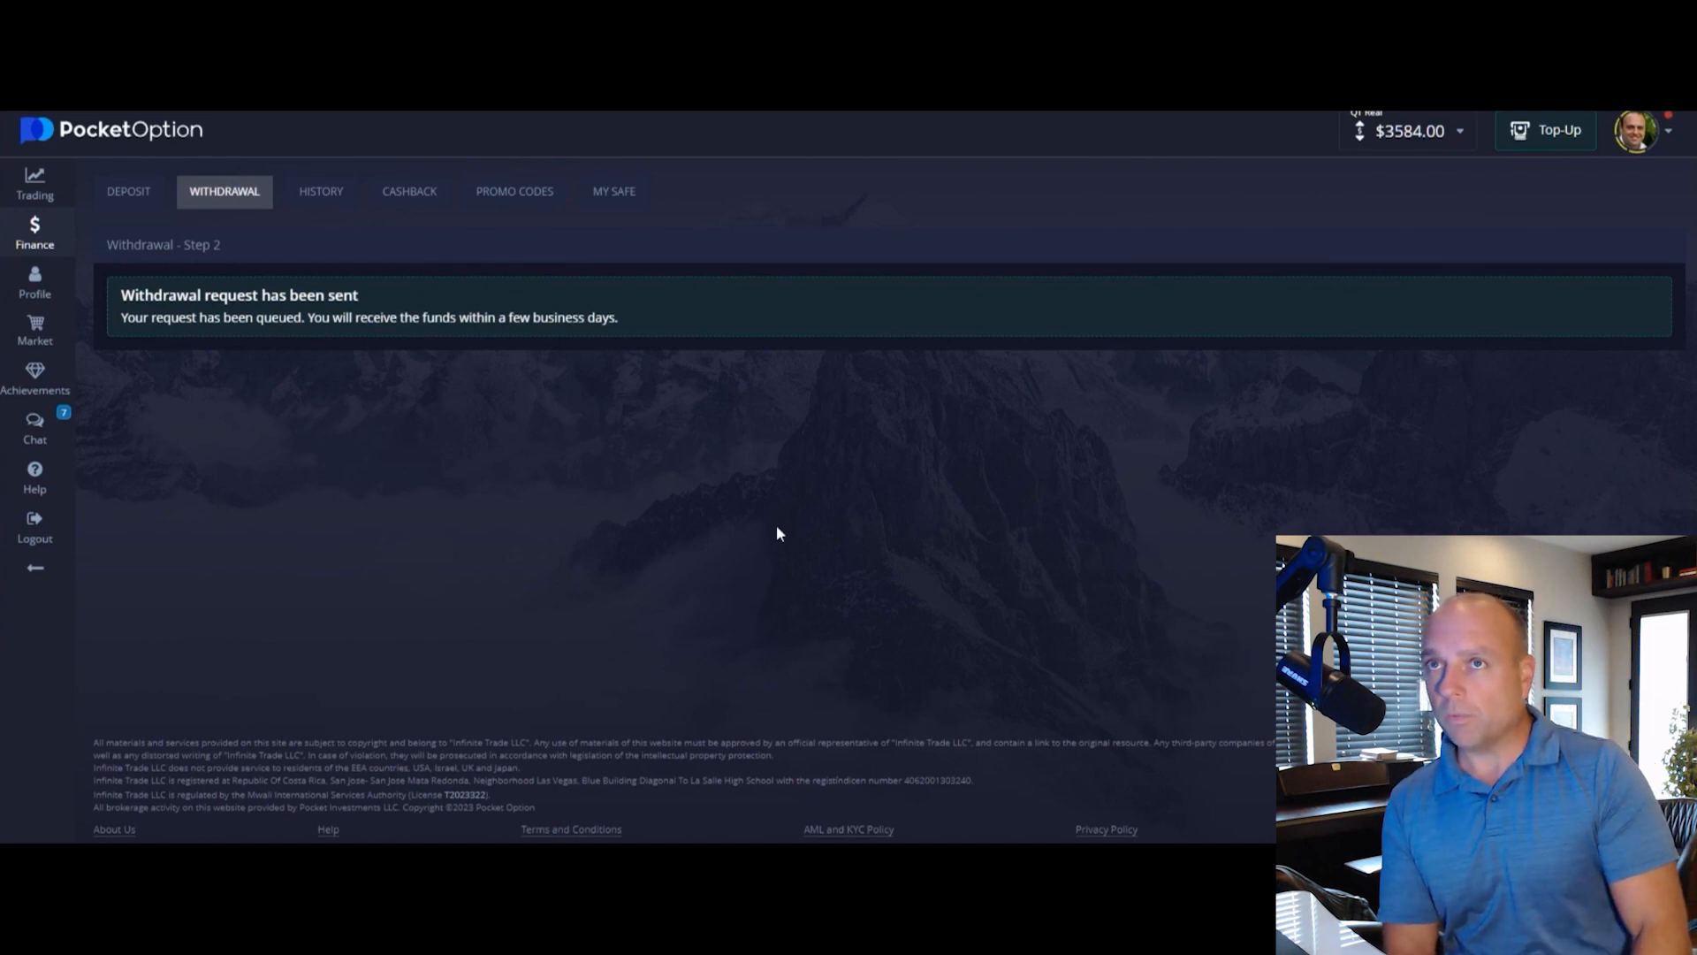
pyautogui.moveTo(766, 520)
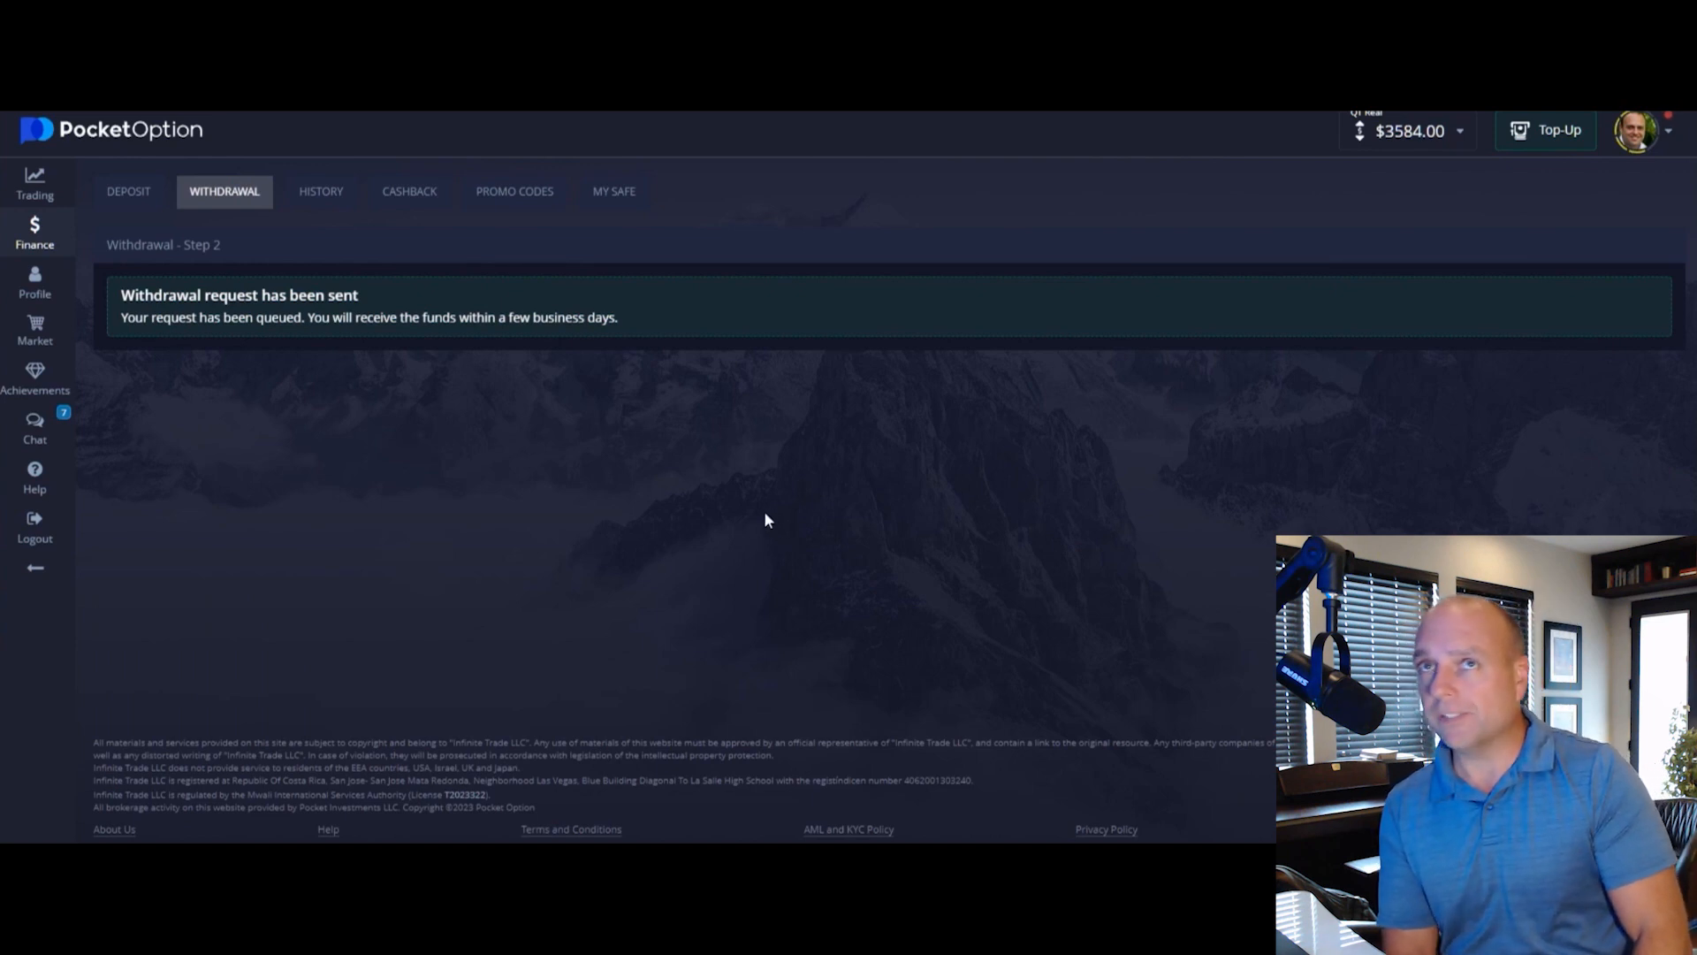
pyautogui.moveTo(36, 184)
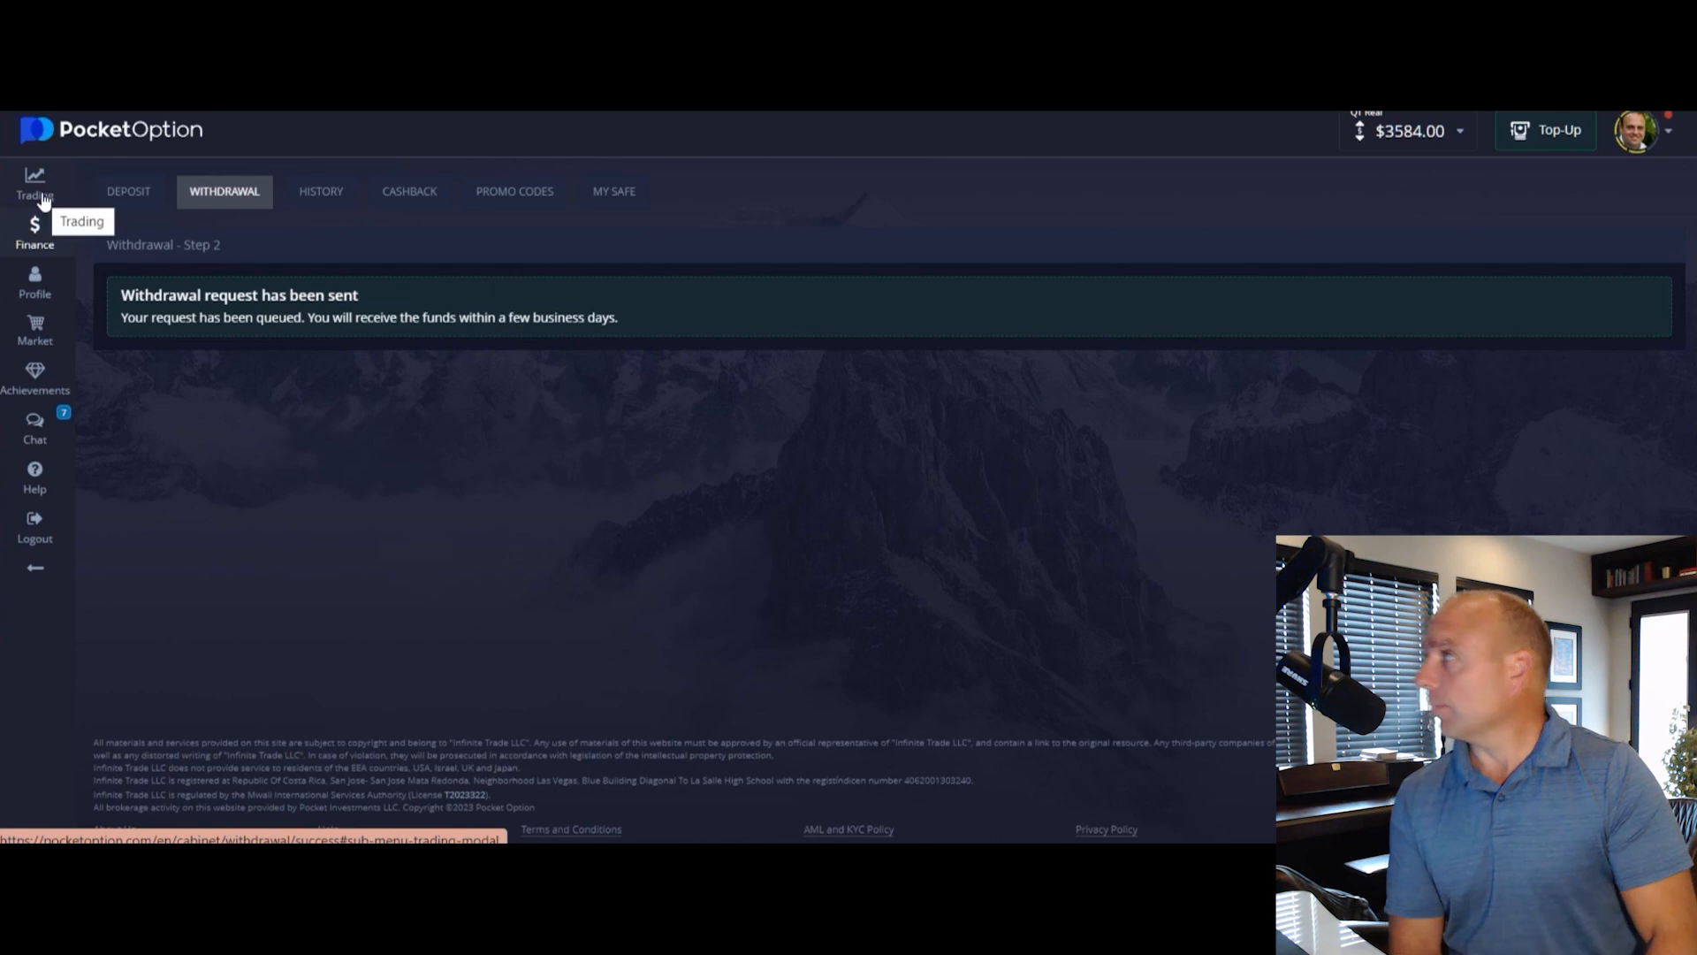